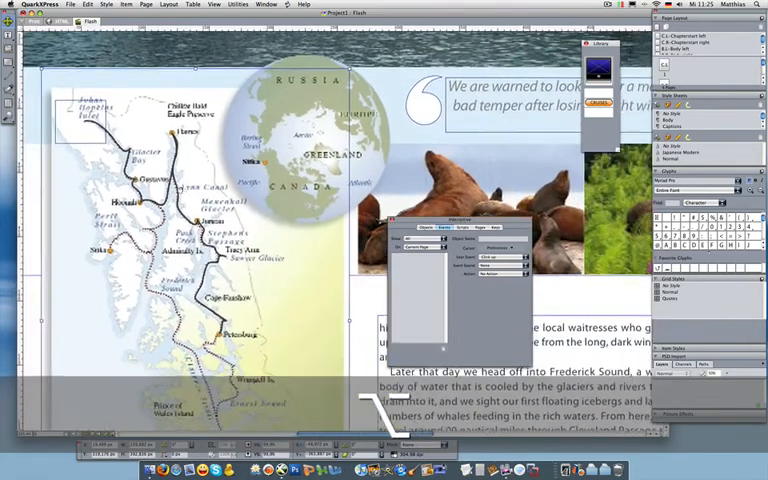
- Set the Alaska map picture's preview resolution to Full Resolution
scroll(down, 3)
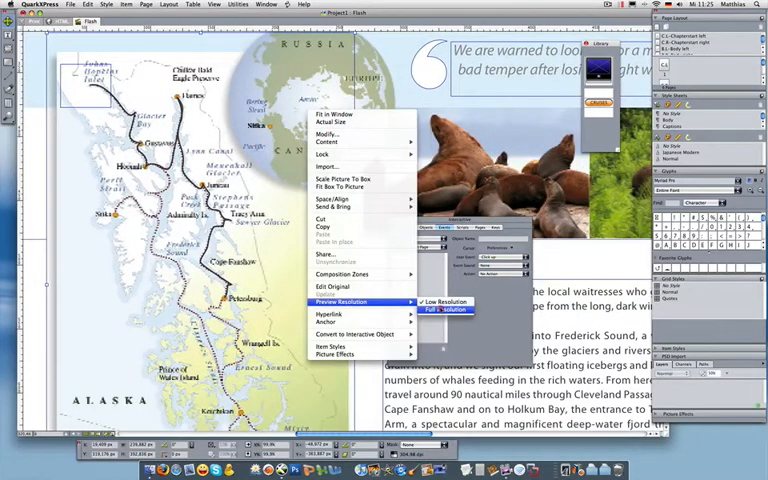
click(448, 309)
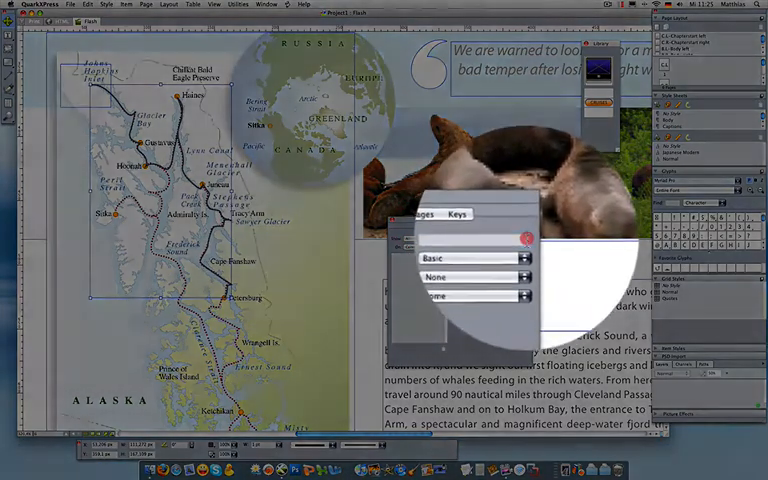
- Name the Week 1 route path 'week1' in the Interactive palette
text(week1)
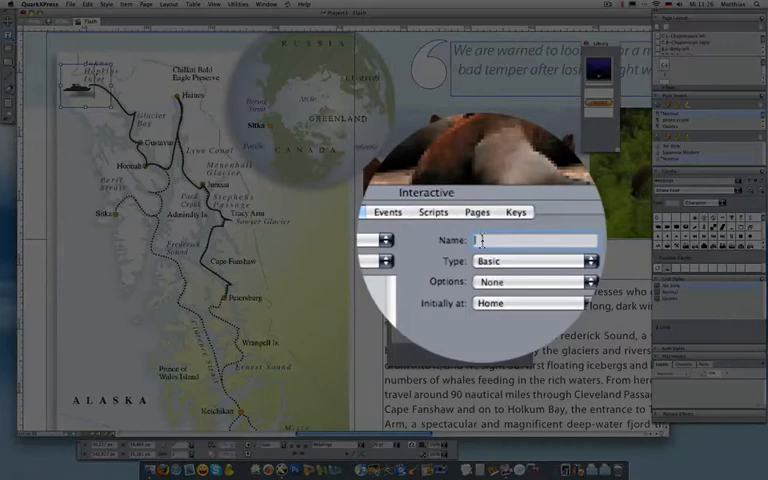
- Name the boat 'boat' and animate it along path week1 at speed 3, pausing on click
text(boat)
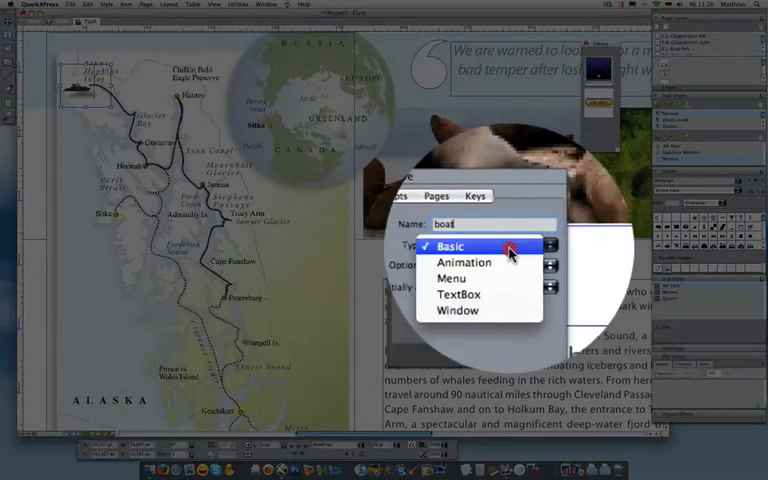
click(463, 262)
text(3)
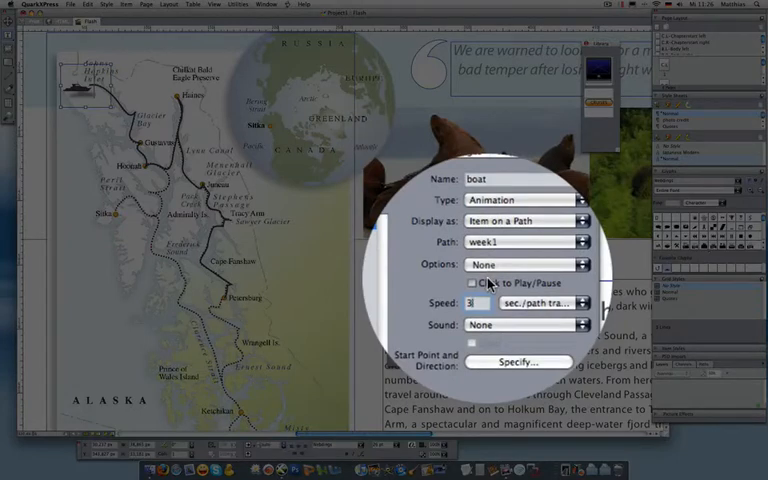
click(470, 303)
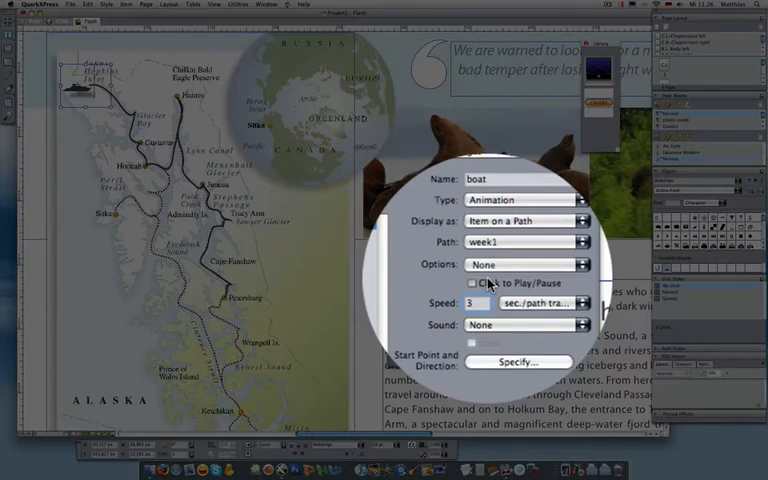
click(461, 280)
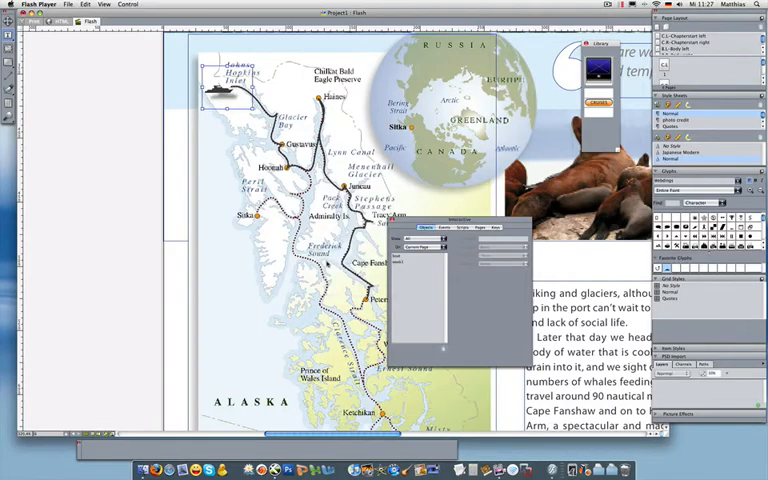
- Preview the Alaska layout with the boat in Flash Player
key(cmd+f)
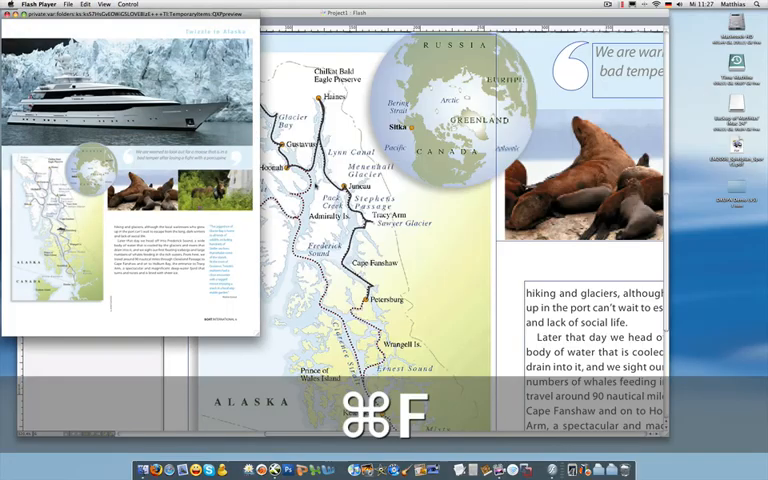